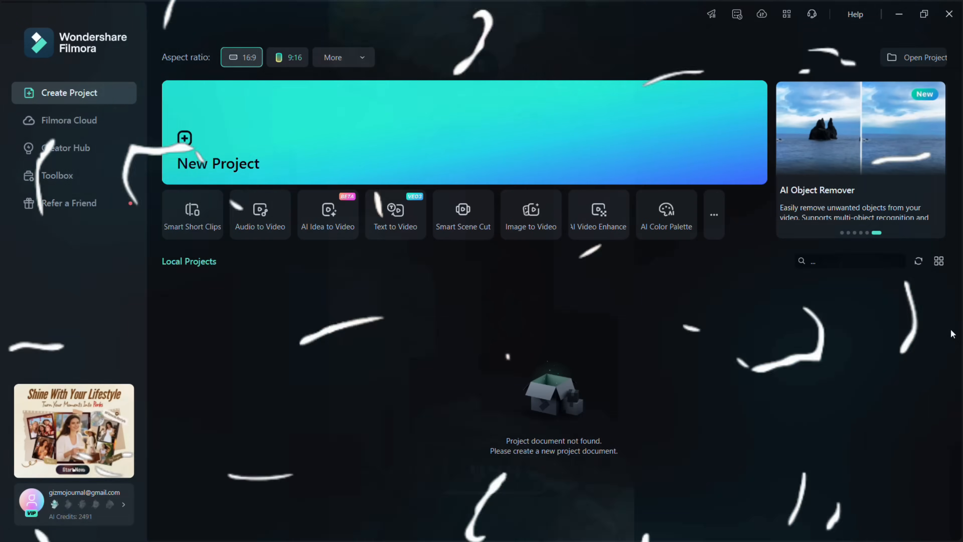
# Step: Browse the Creator Hub gallery filtered to the AI template category
pyautogui.click(66, 148)
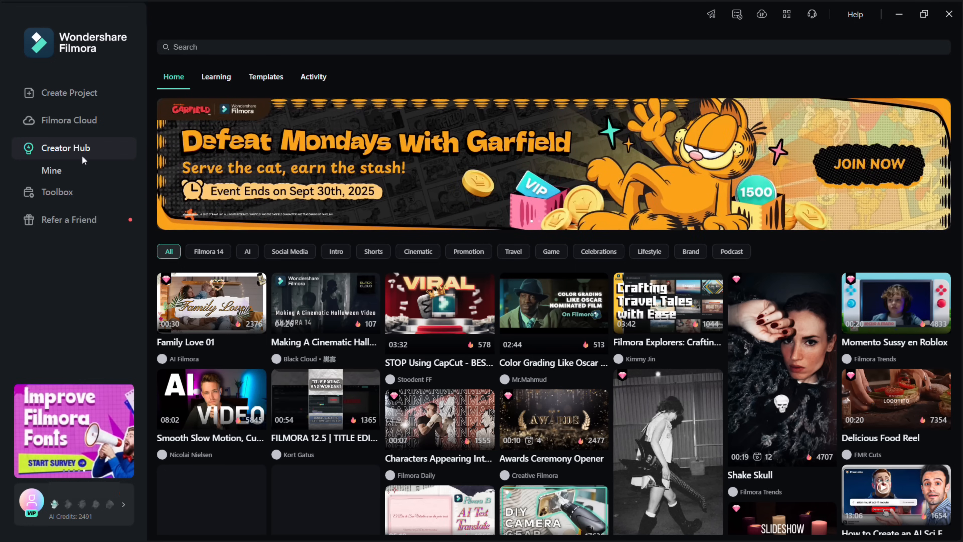
pyautogui.click(246, 252)
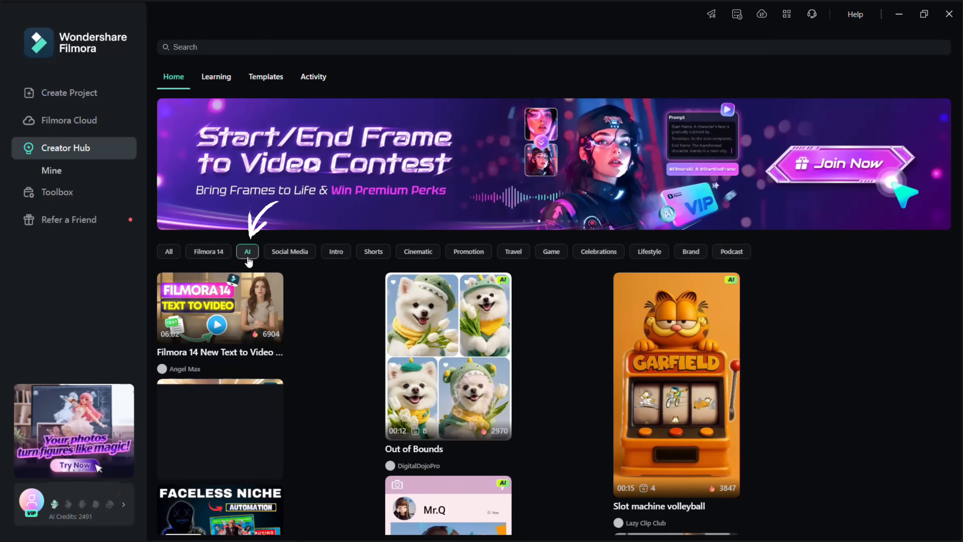
pyautogui.scroll(-3)
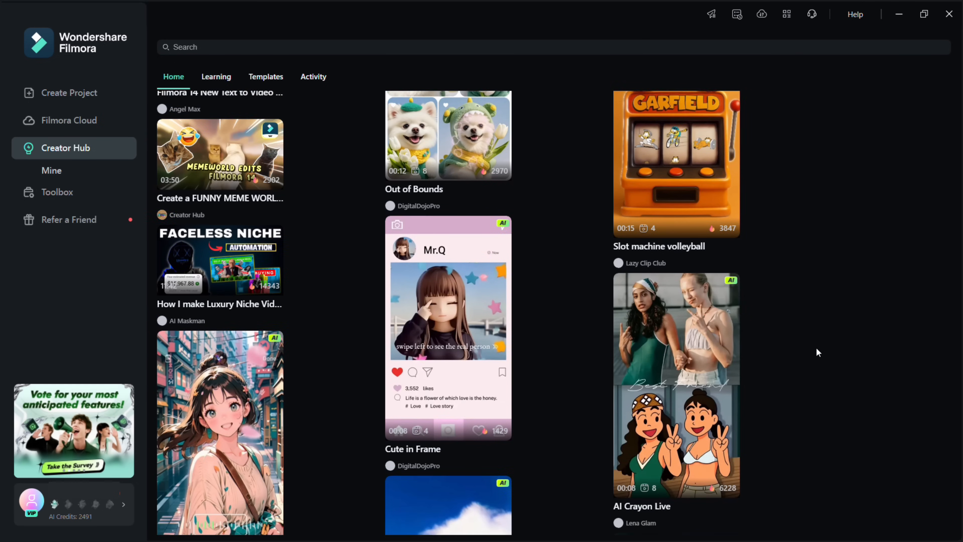
pyautogui.scroll(-3)
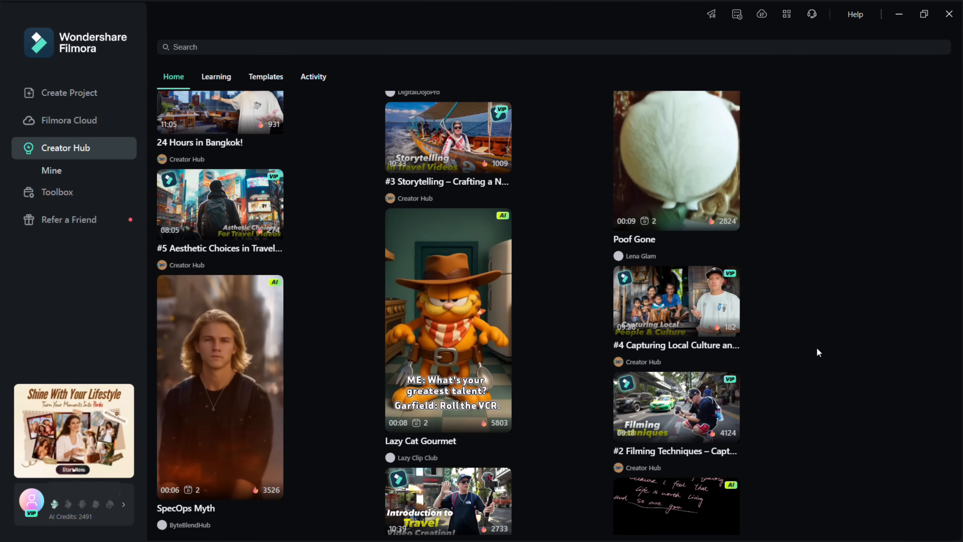
pyautogui.scroll(-3)
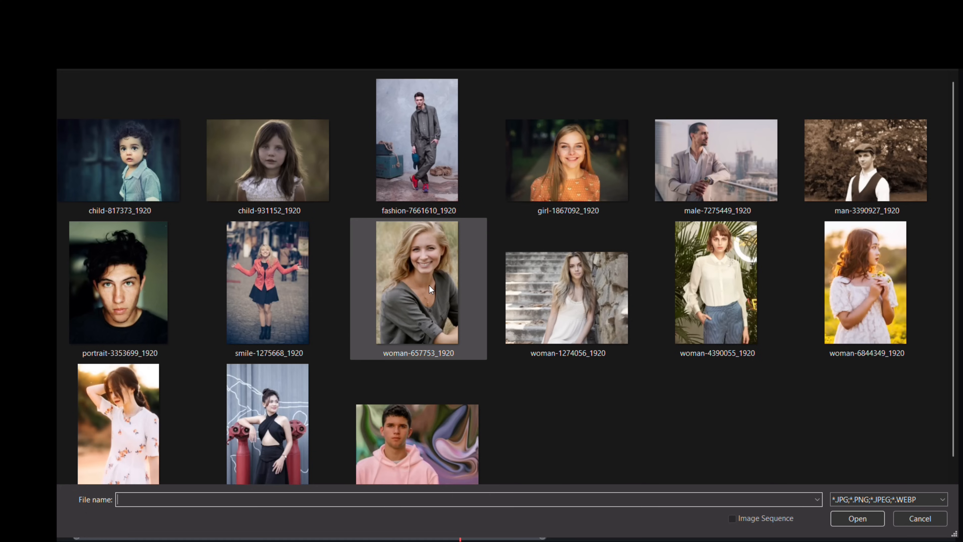
# Step: Generate and play an anime clip from the smiling woman's portrait, then show the achievement badge list
pyautogui.click(856, 518)
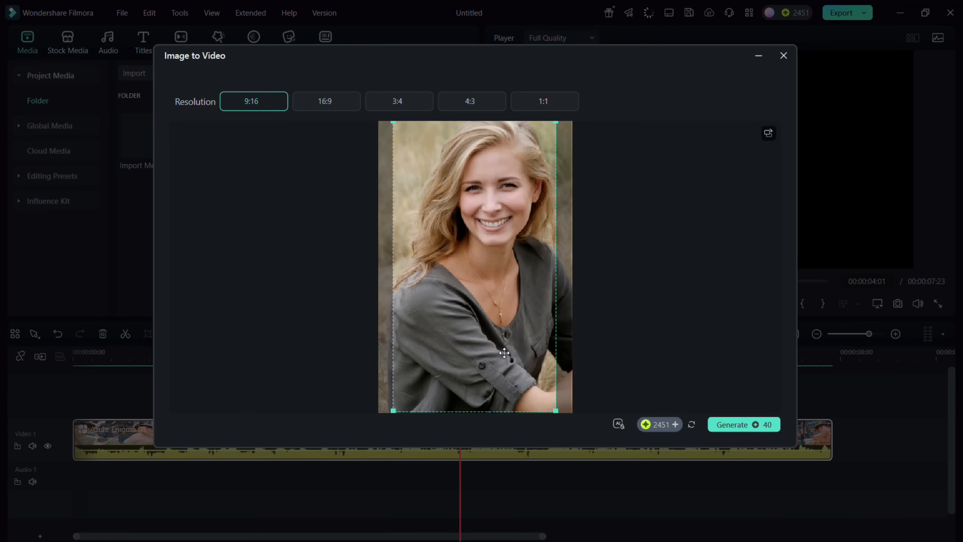
pyautogui.click(783, 55)
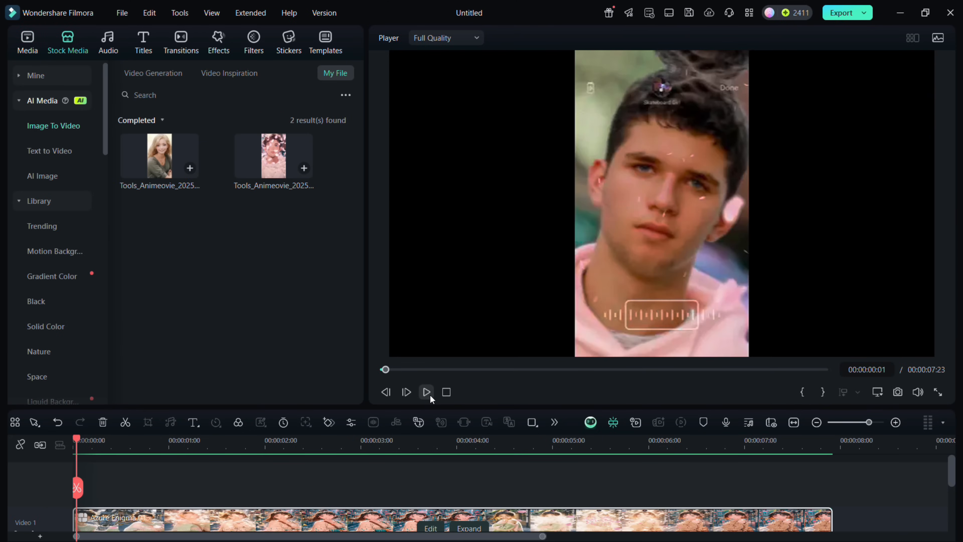
pyautogui.click(426, 391)
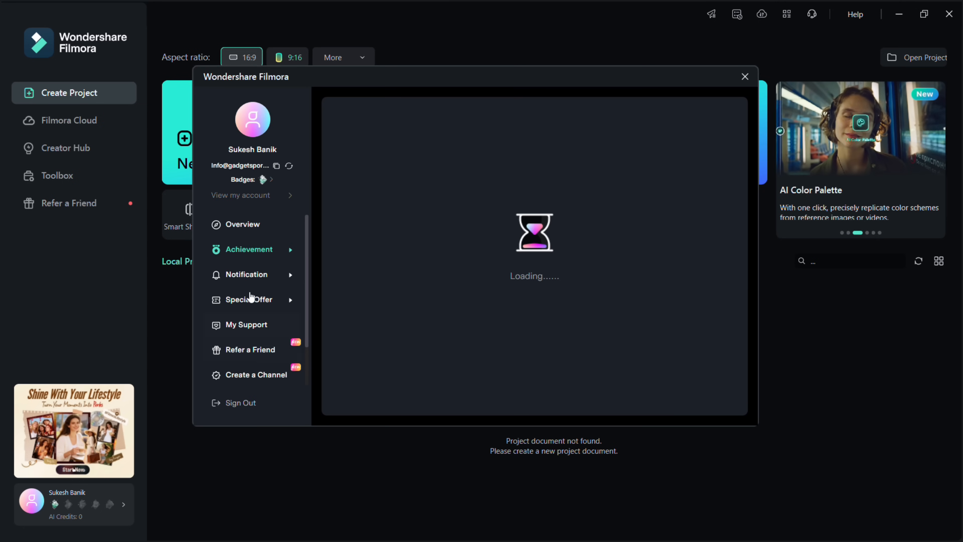
pyautogui.click(249, 249)
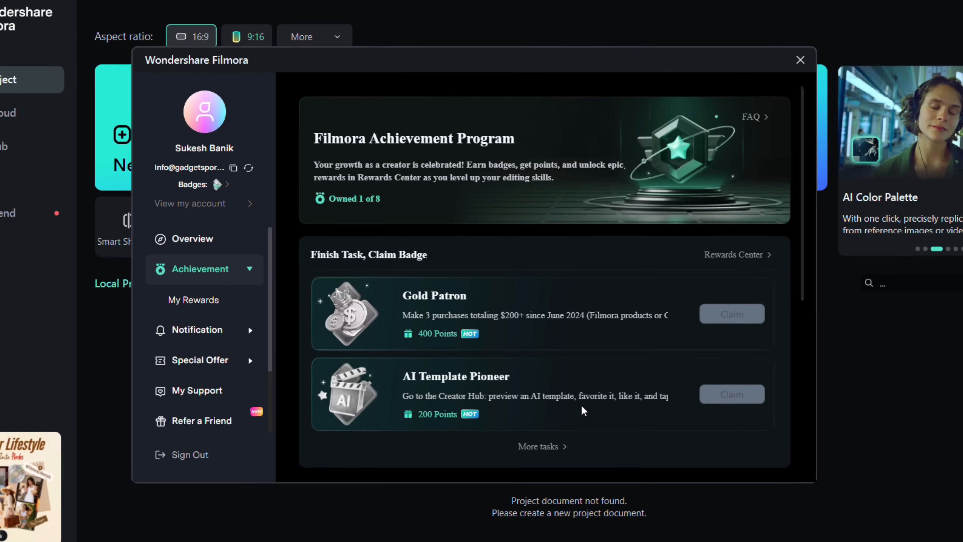
# Step: View the AI Template Pioneer badge details with its 200-point reward
pyautogui.click(454, 376)
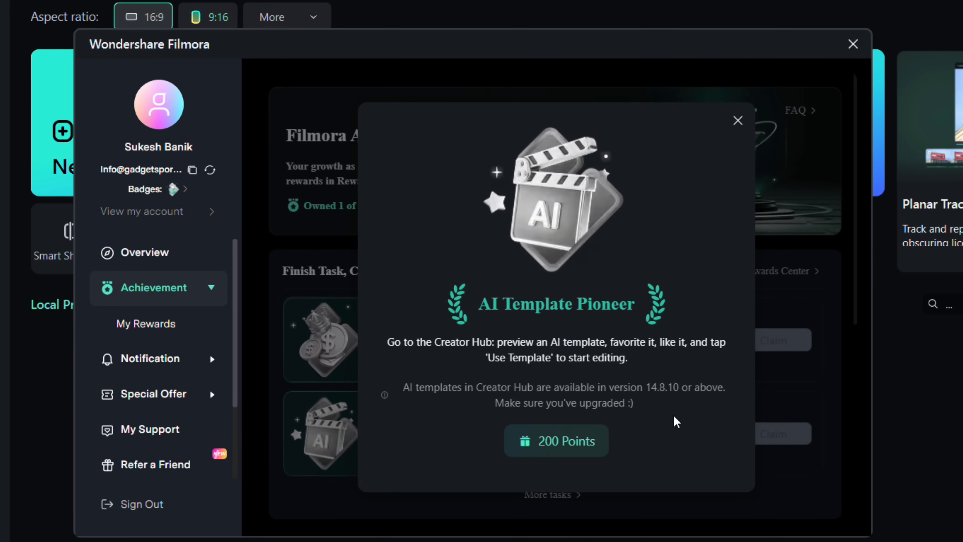
pyautogui.moveTo(679, 419)
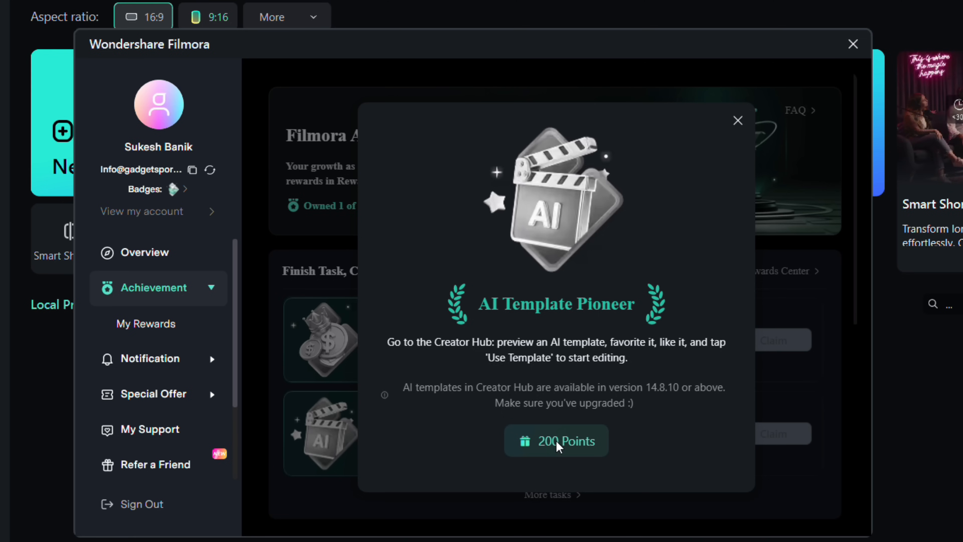
pyautogui.moveTo(562, 452)
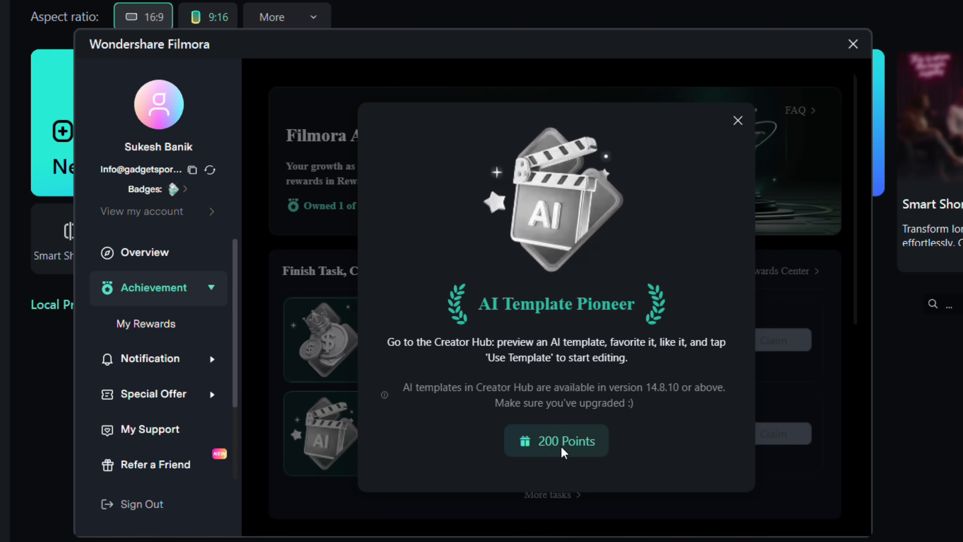